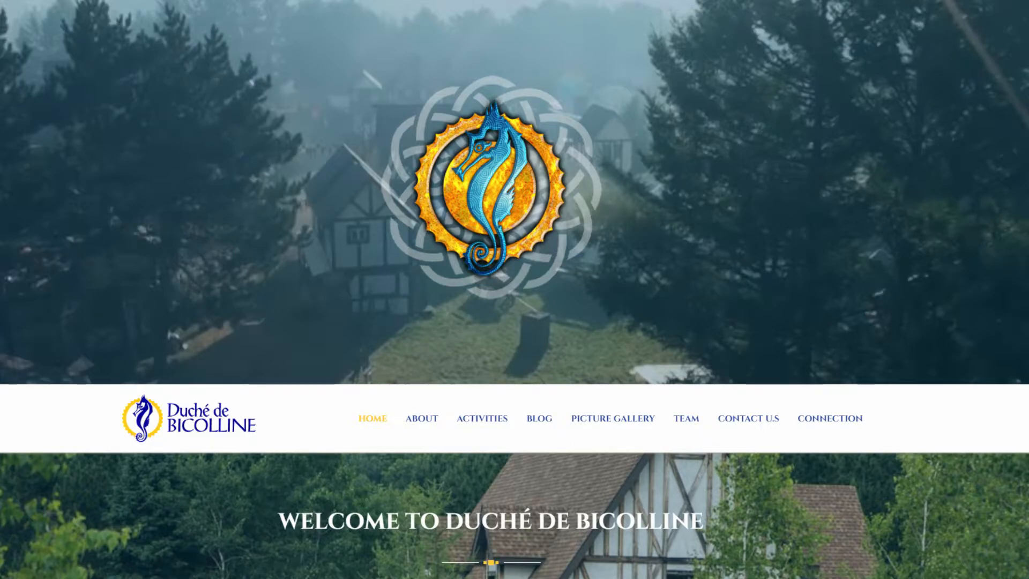
- Scroll down the home page toward The Battle activity card
scroll("down", 3)
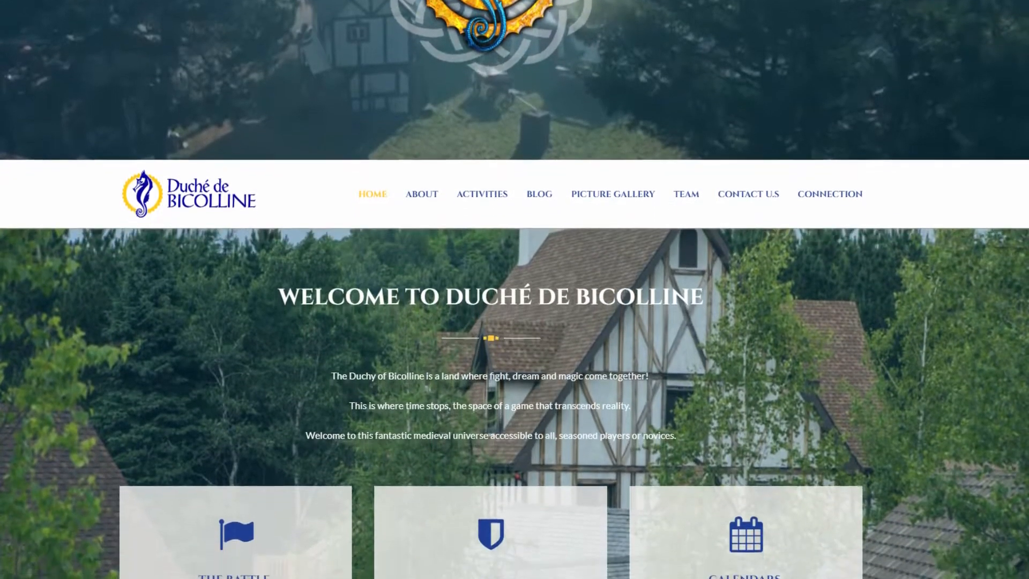
scroll("down", 3)
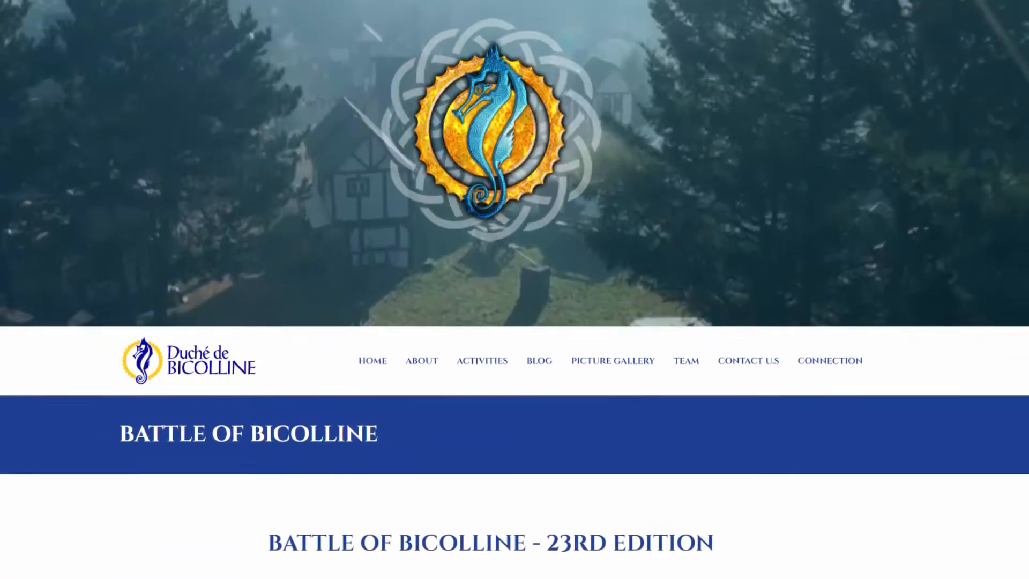
- Scroll past the event date, participation rules and sidebar to the arrival directions
scroll("down", 3)
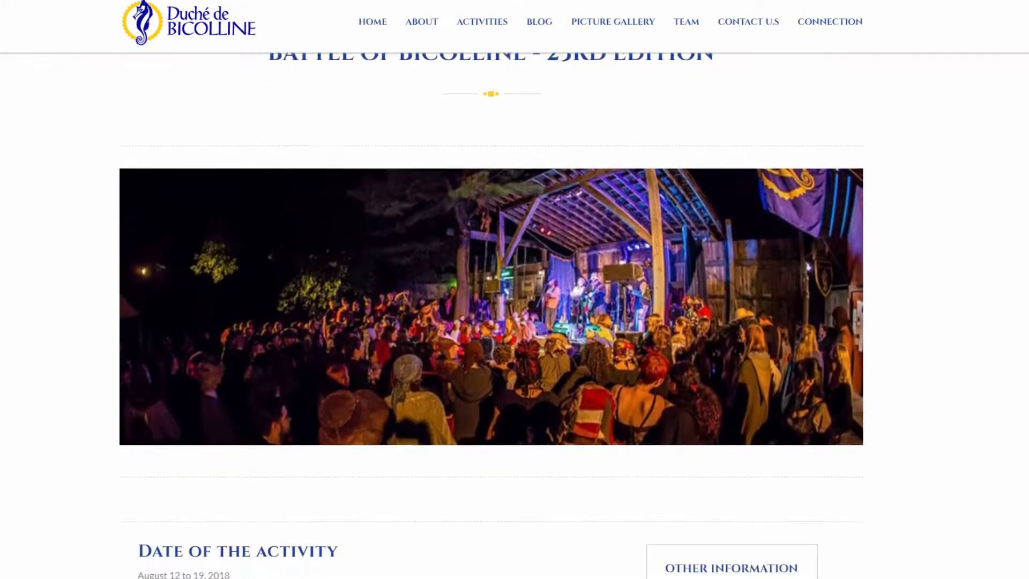
scroll("down", 3)
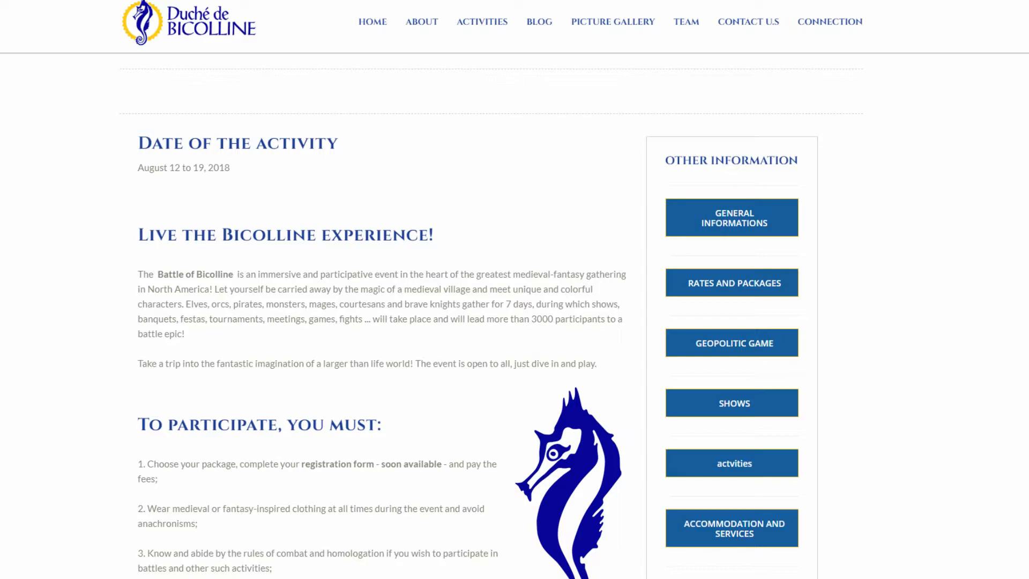
mouse_move(731, 402)
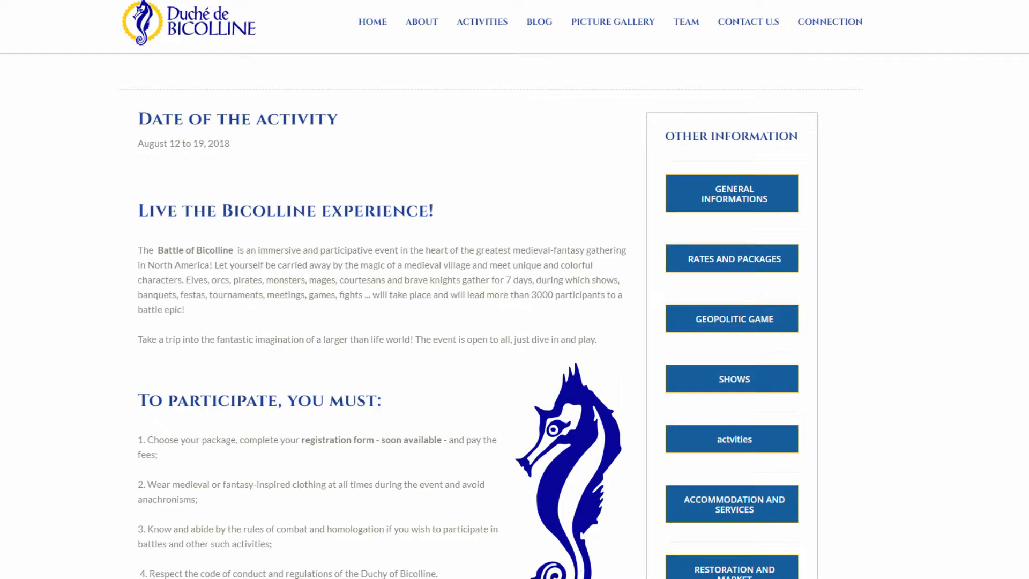
scroll("down", 3)
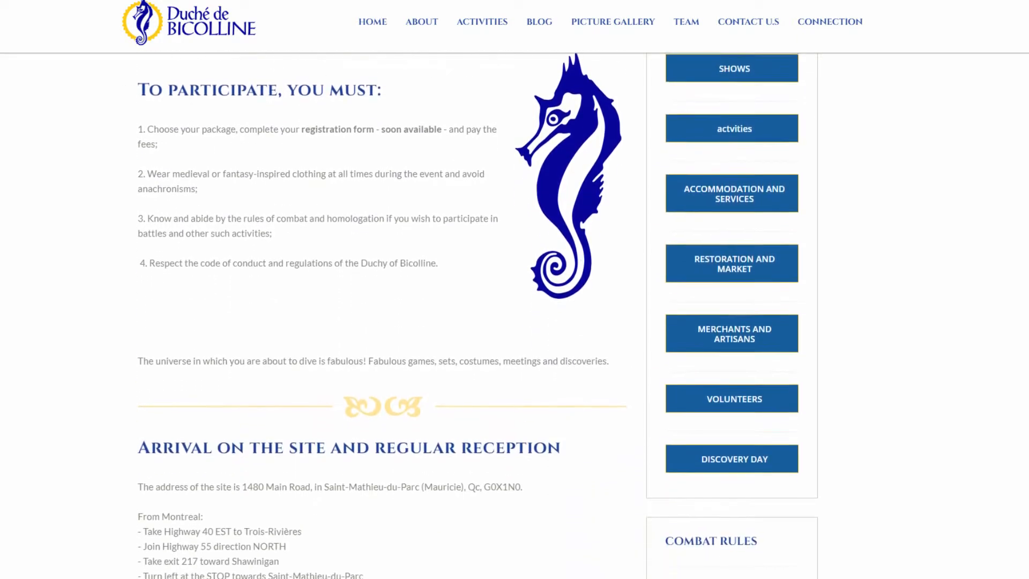
scroll("down", 3)
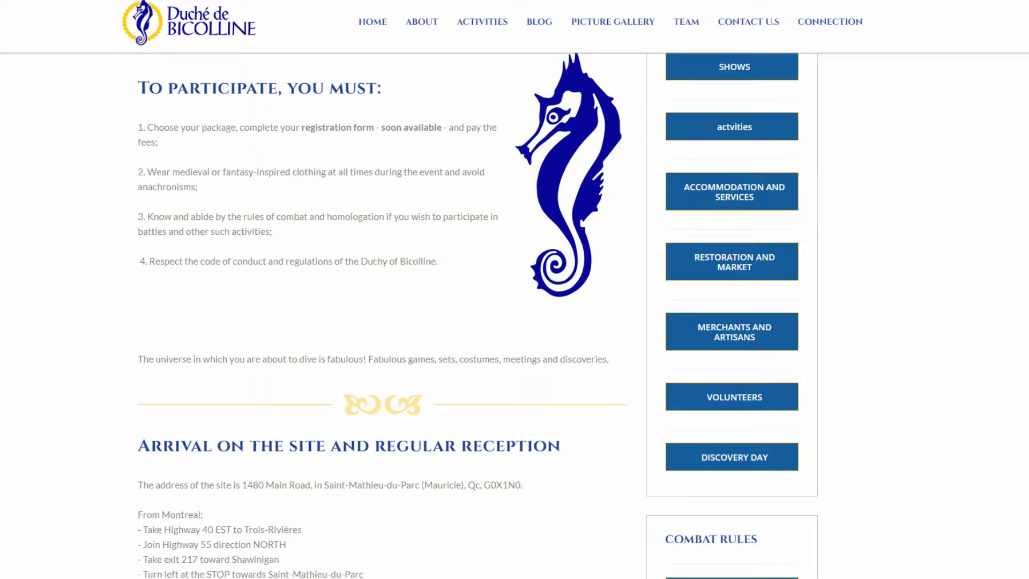
scroll("down", 3)
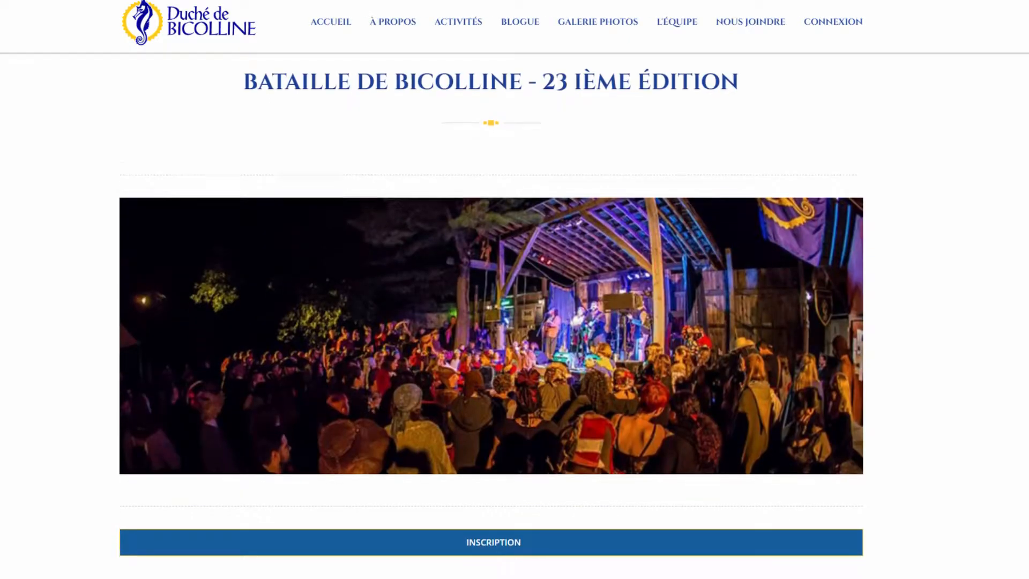
- Expand the INSCRIPTION bar to reveal the Tarifs et forfaits section
scroll("down", 3)
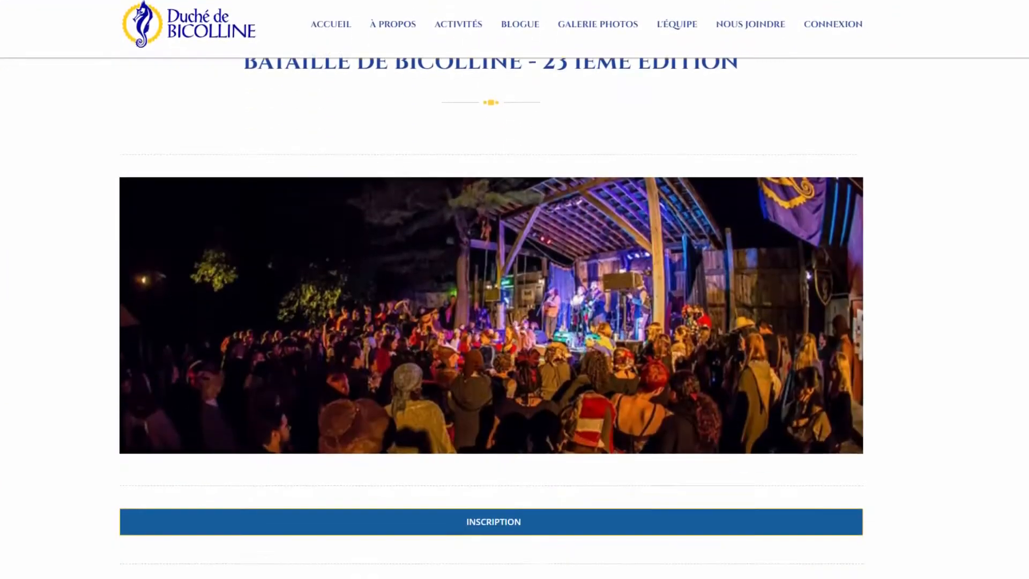
left_click(492, 521)
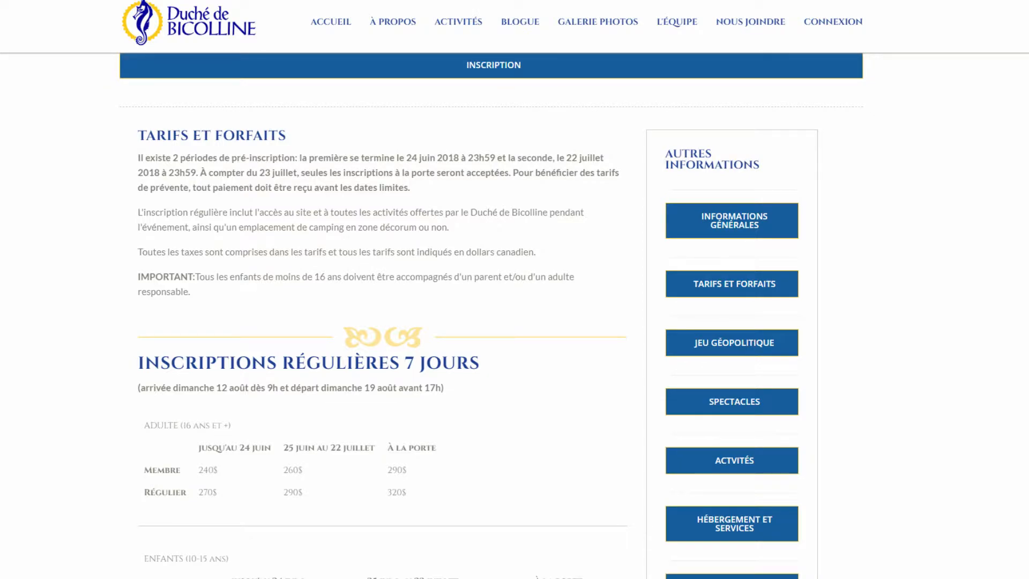
- Scroll to the Inscriptions régulières 7 jours adult and children 10–15 price tables
scroll("down", 3)
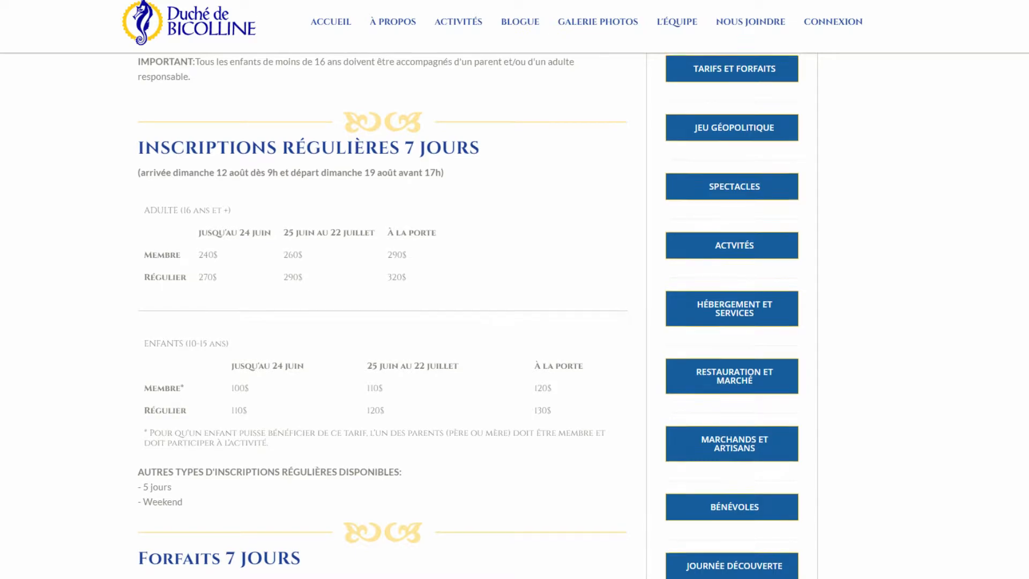
scroll("down", 3)
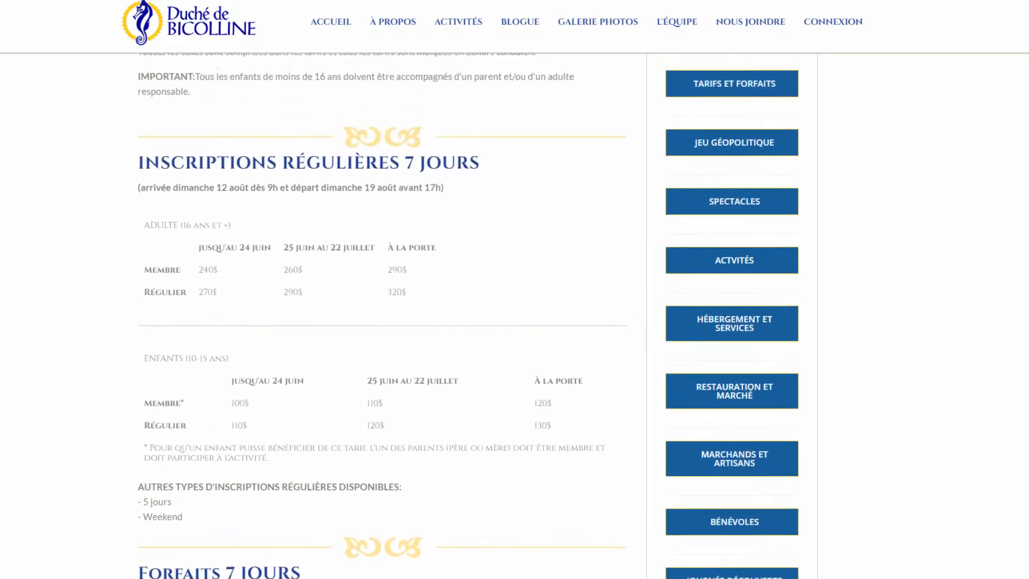
- Scroll through the Bourgeois and Noble 7-day packages to the 5-day rate tables
scroll("down", 3)
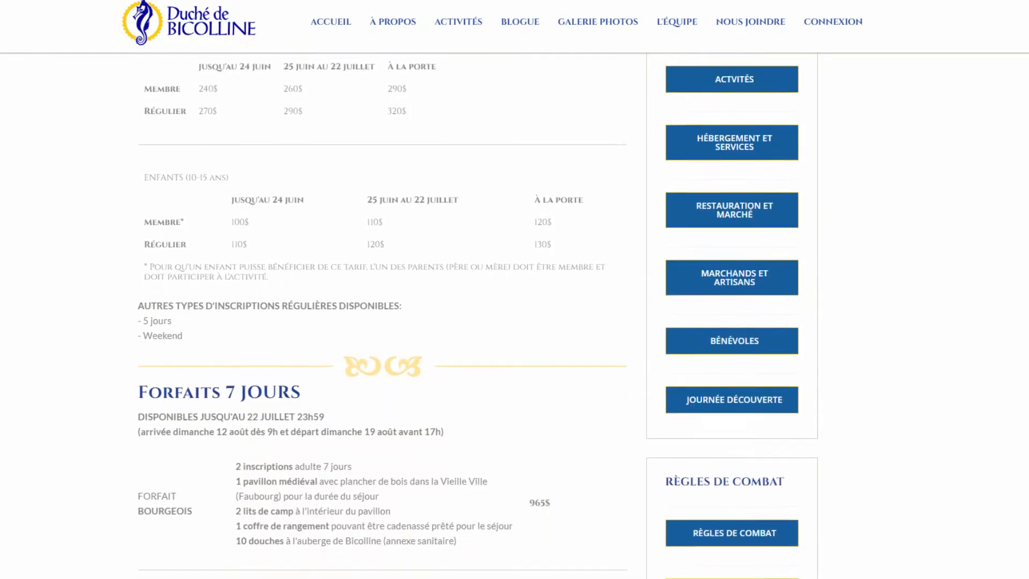
scroll("down", 3)
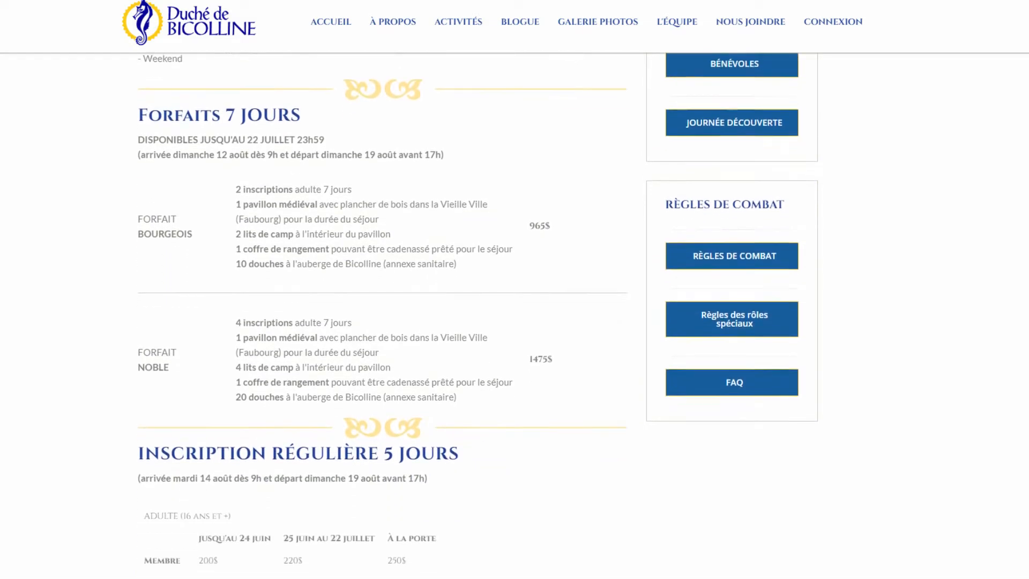
scroll("down", 3)
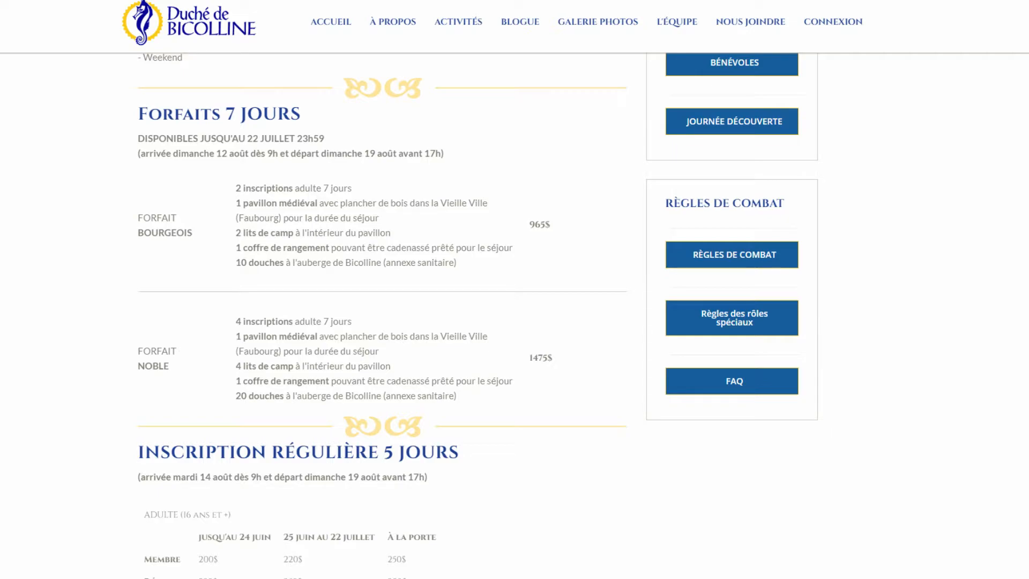
scroll("down", 3)
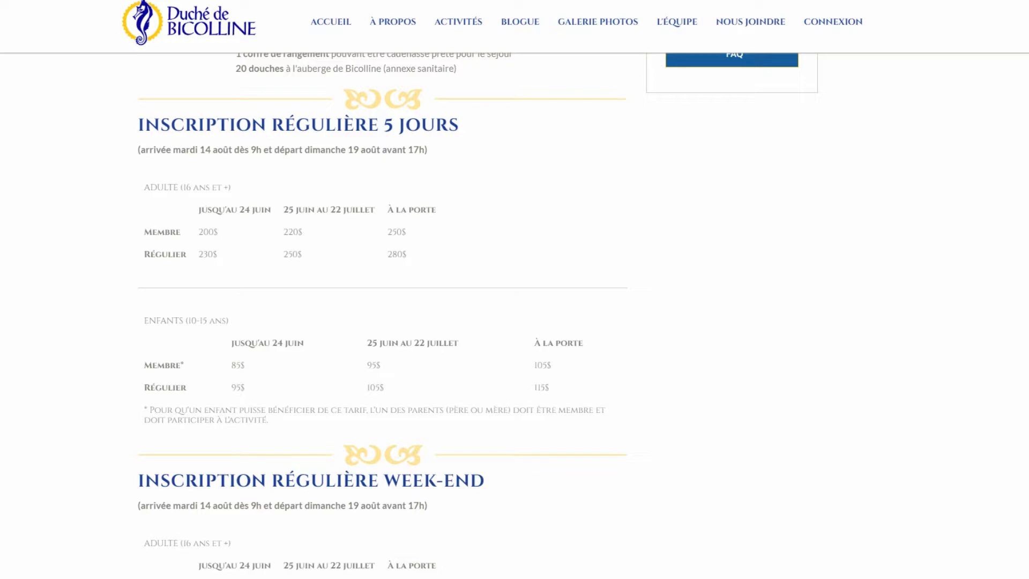
- Compare 7-day and 5-day tables and highlight the 95$ Régulier child price
double_click(204, 253)
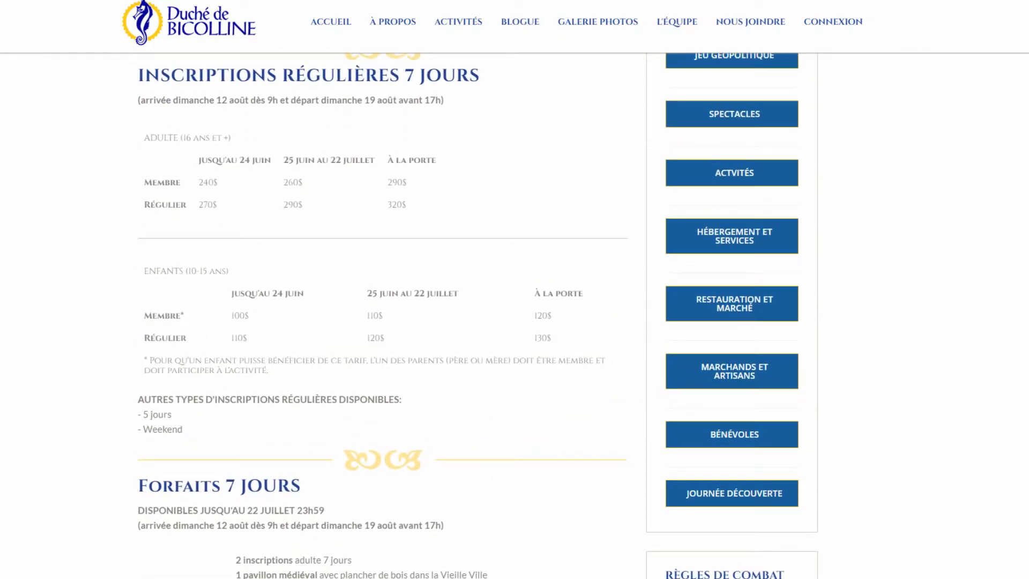
scroll("down", 3)
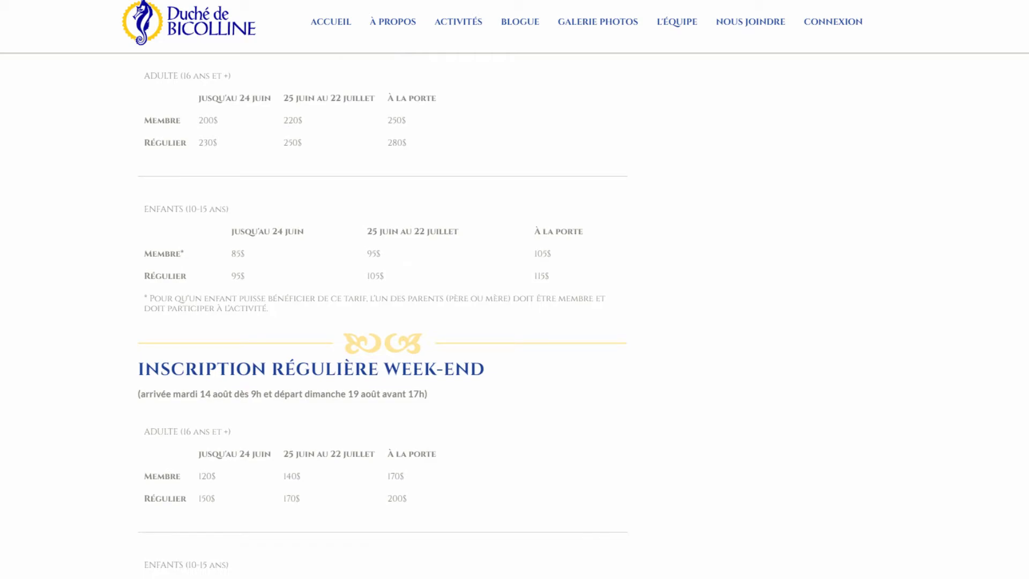
double_click(237, 275)
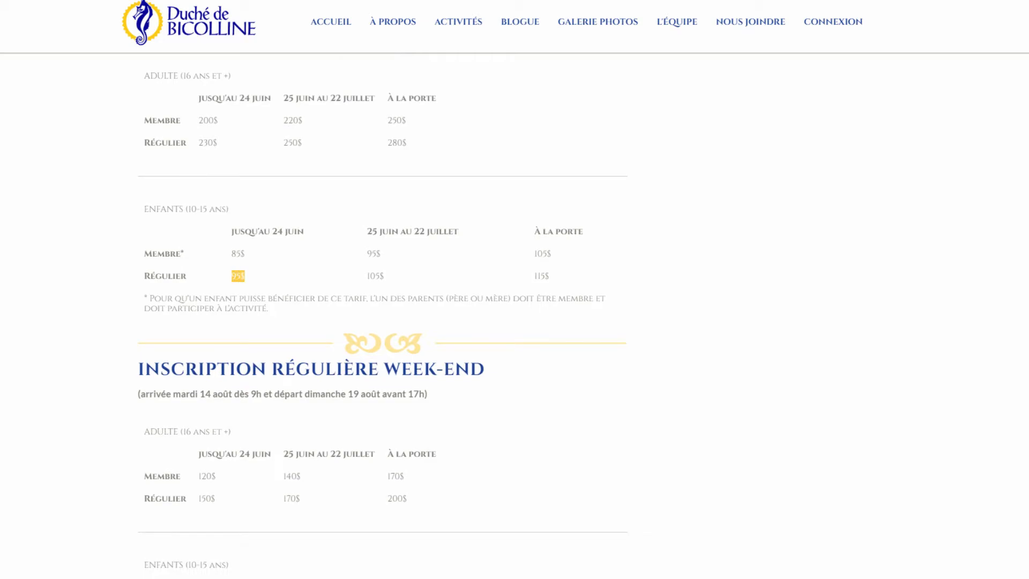
- Scroll to the weekend adult and children rates (50$–80$) above Repas et hébergement
scroll("down", 3)
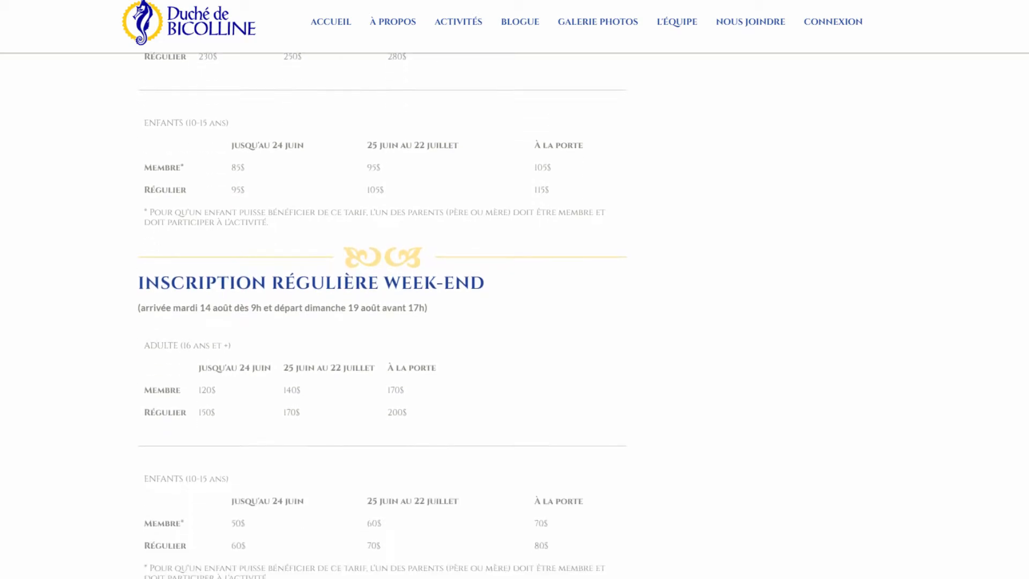
scroll("down", 3)
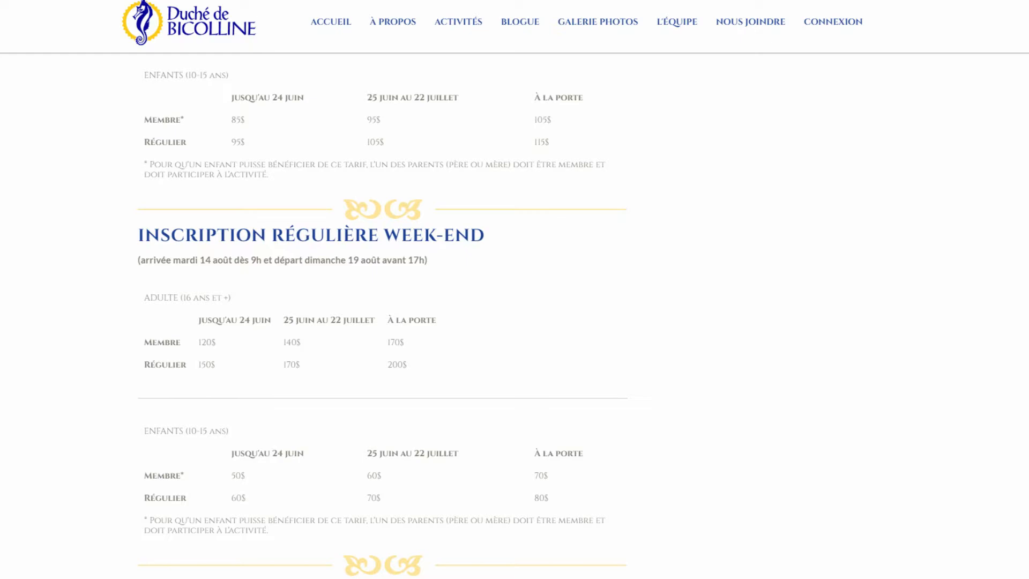
scroll("down", 3)
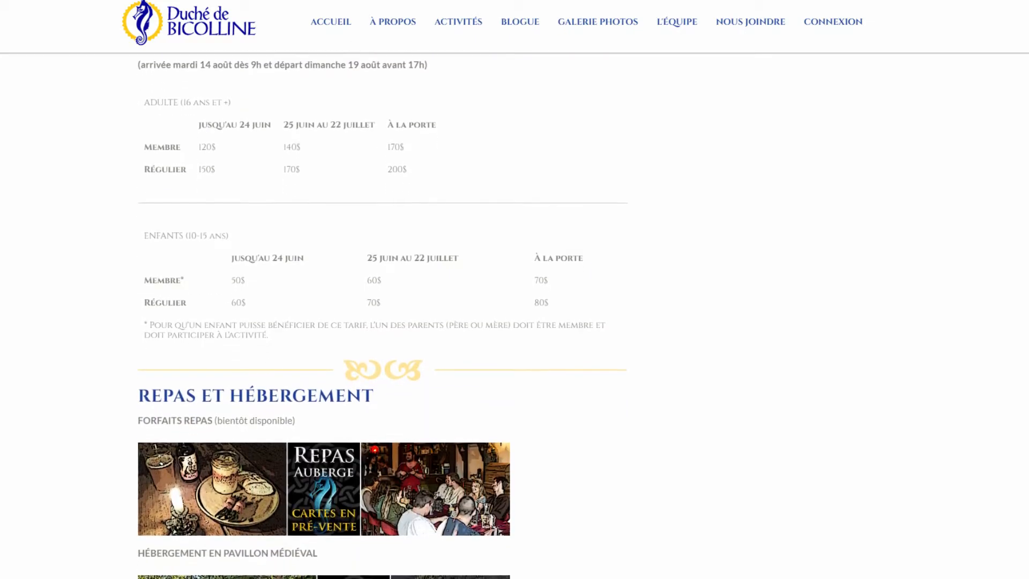
- Scroll past meals and pavilion to à la carte credits and Journée découverte rates
scroll("down", 3)
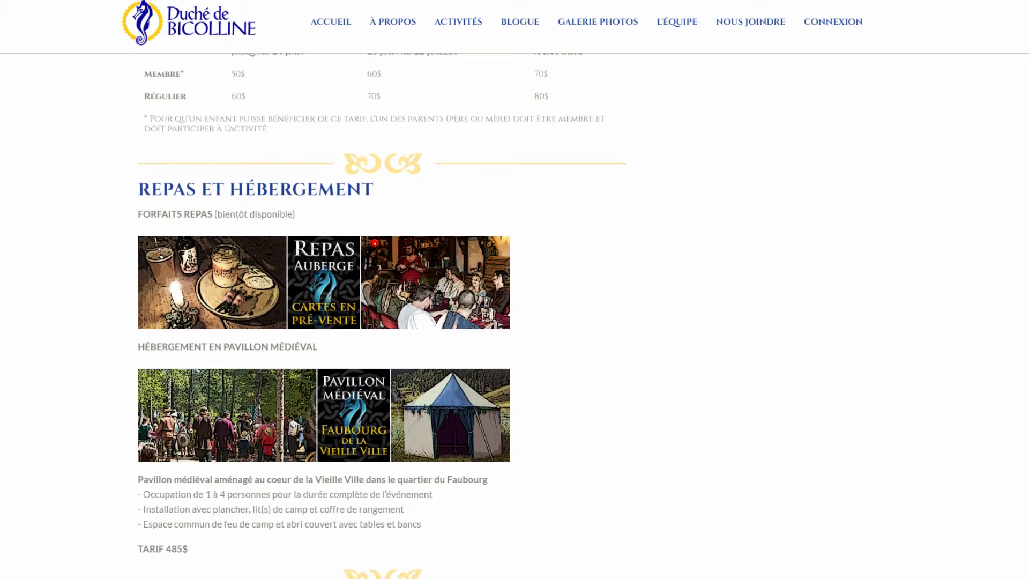
scroll("down", 3)
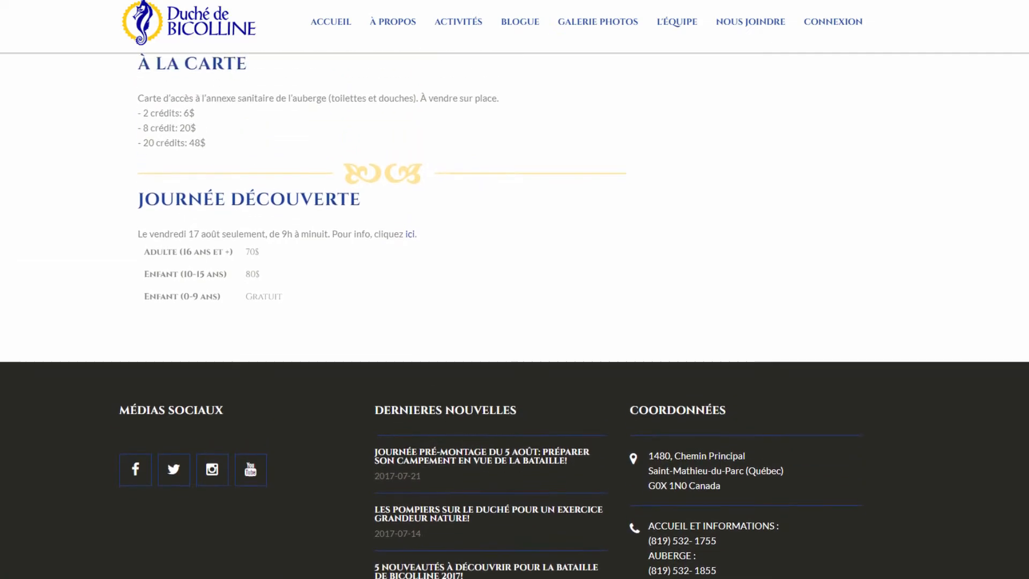
- Scroll up slightly to show the Pavillon médiéval description and its 485$ tariff
scroll("up", 3)
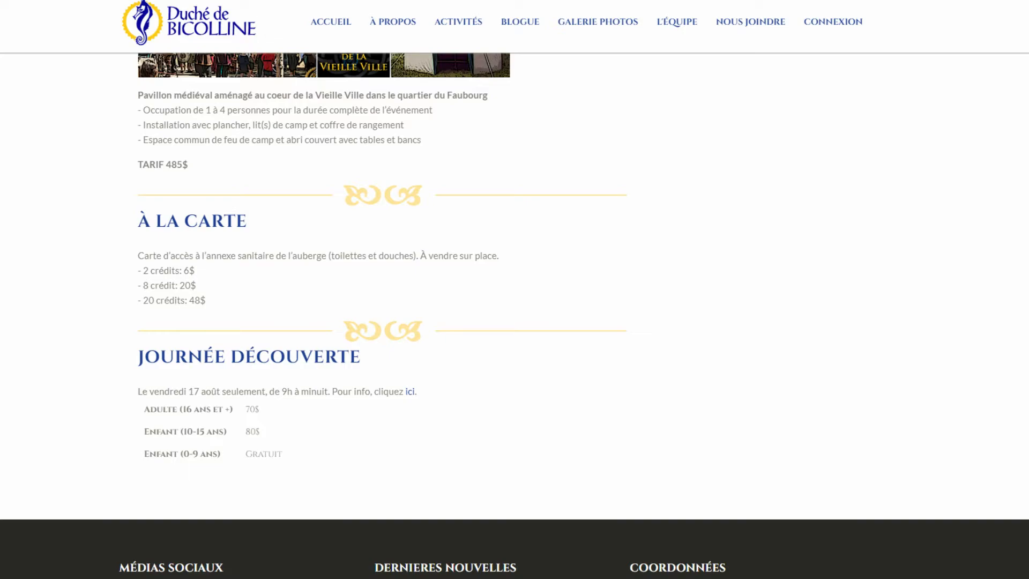
- Return to the Repas et hébergement meal packages above the 485$ pavilion tariff
scroll("down", 3)
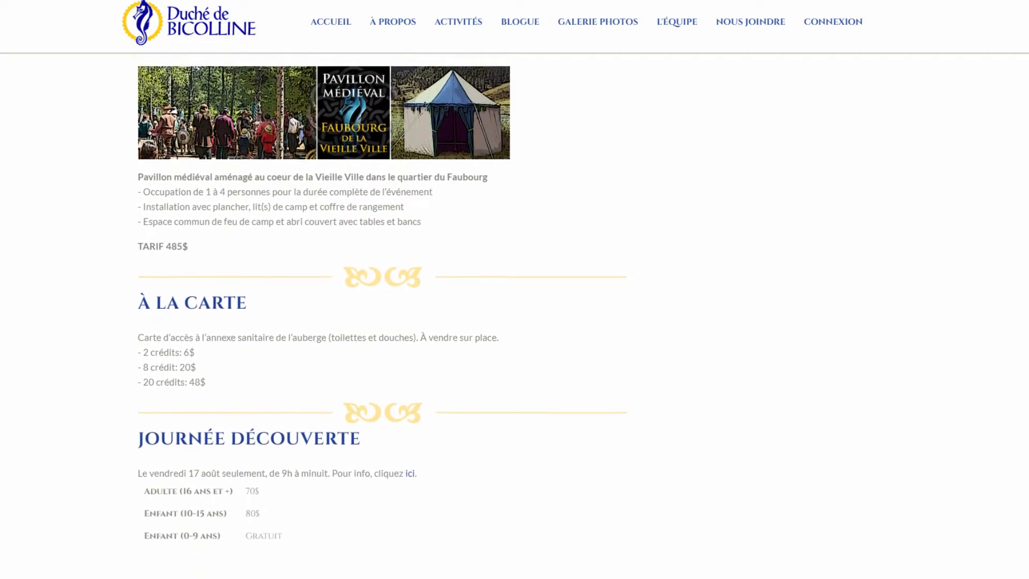
scroll("down", 3)
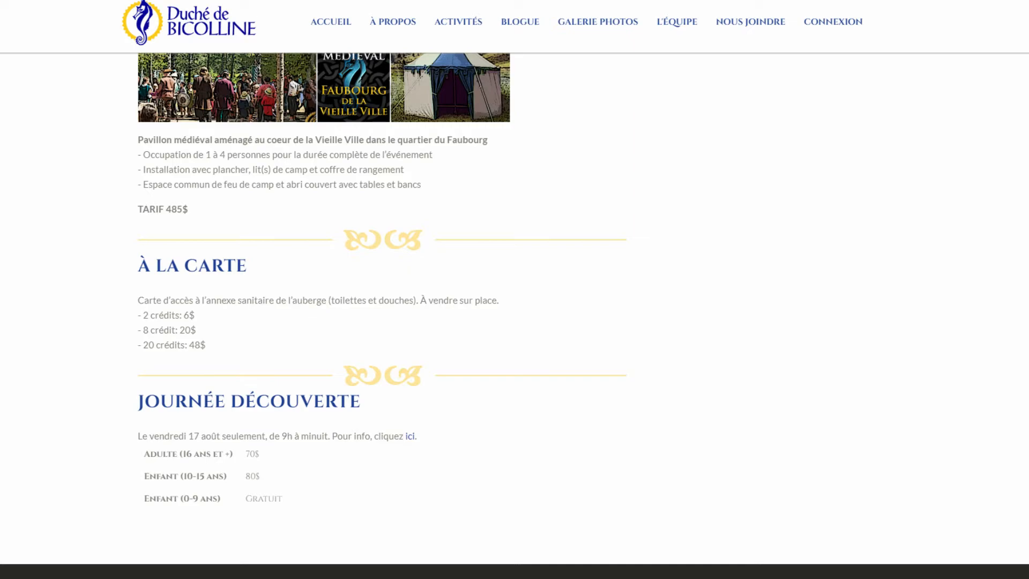
left_click_drag(138, 314, 207, 345)
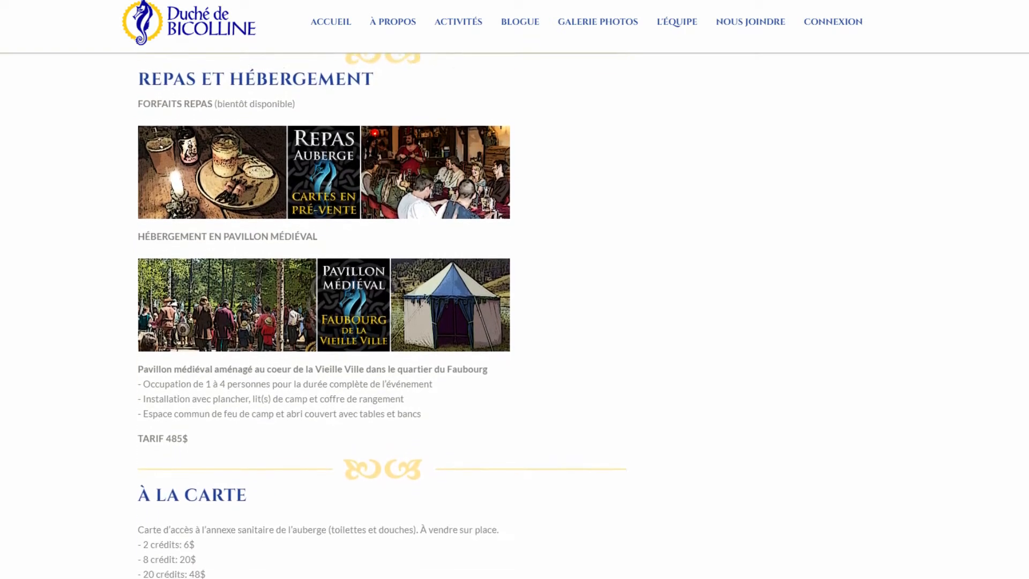
scroll("down", 3)
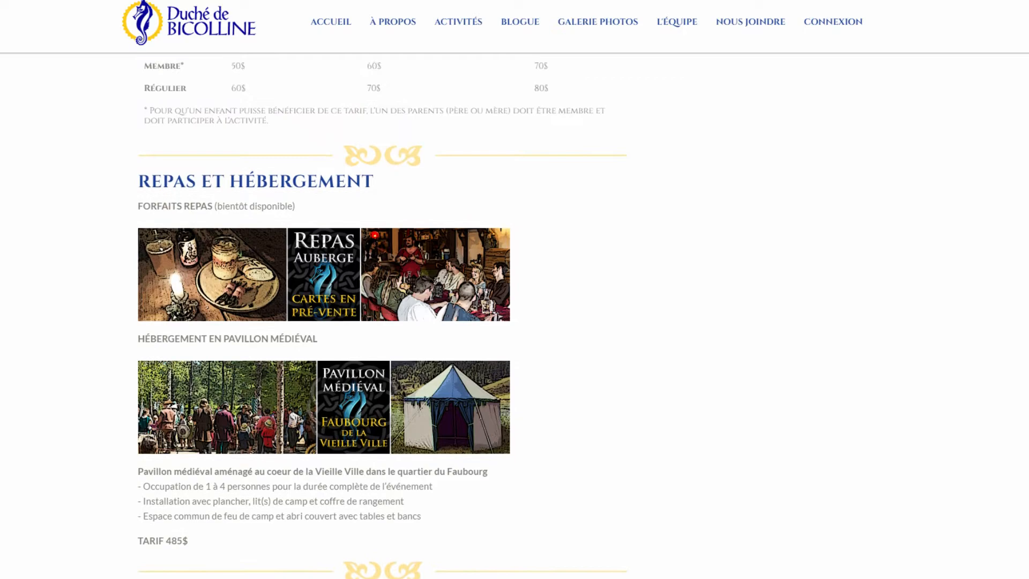
scroll("down", 3)
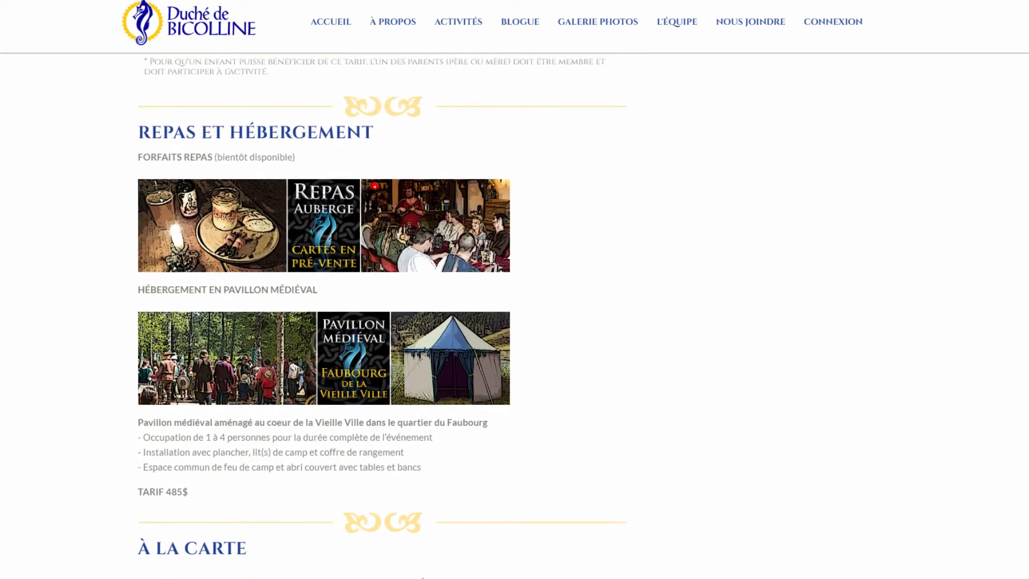
scroll("down", 3)
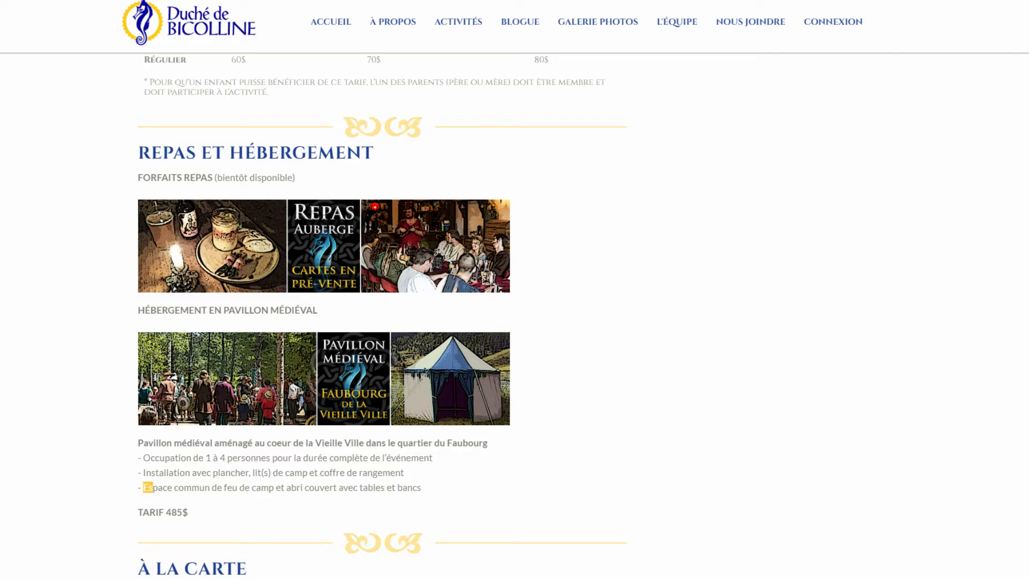
- Scroll to the regular 7-day adult and child registration rates and the 7-day packages
scroll("up", 3)
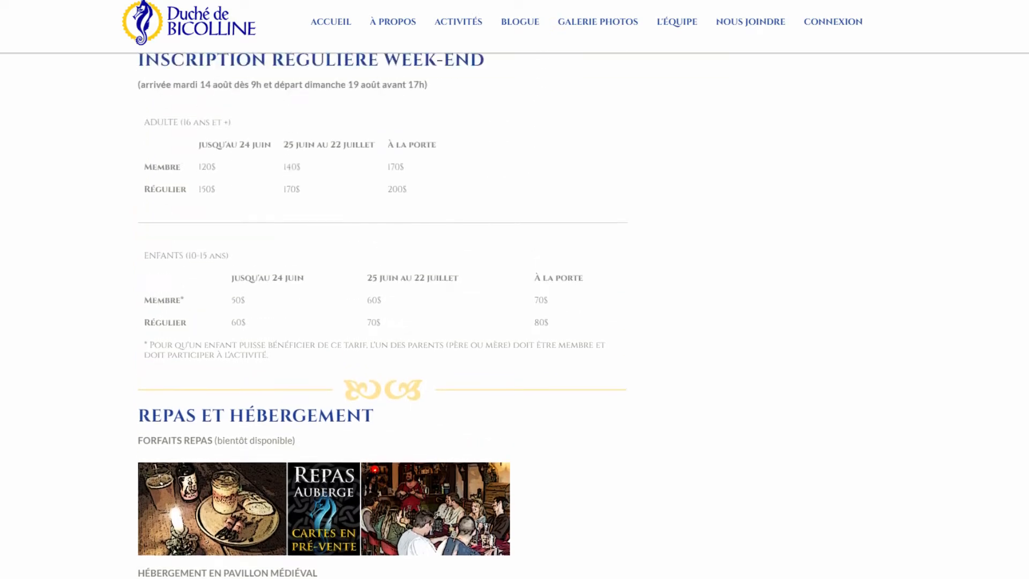
scroll("down", 3)
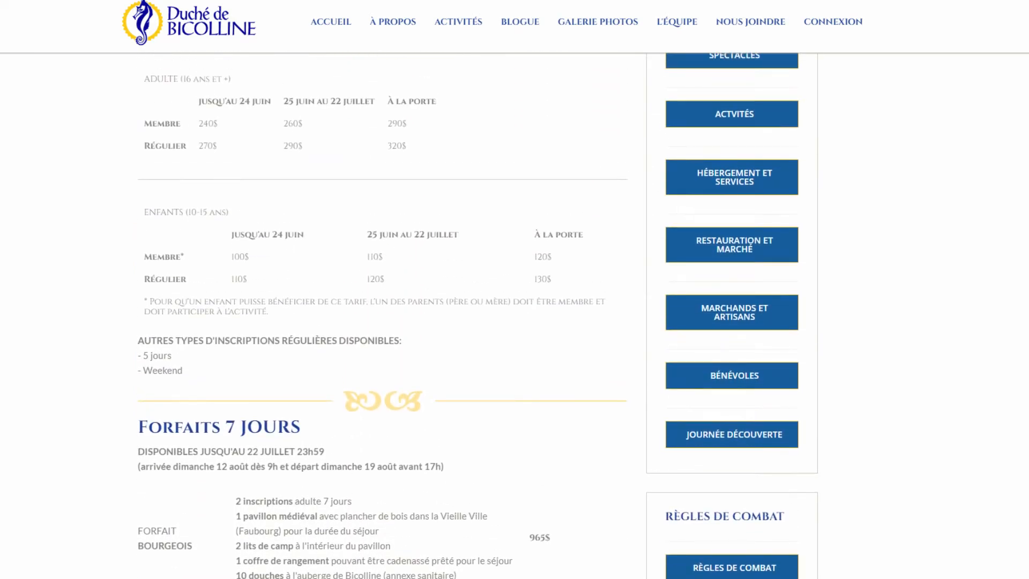
scroll("down", 3)
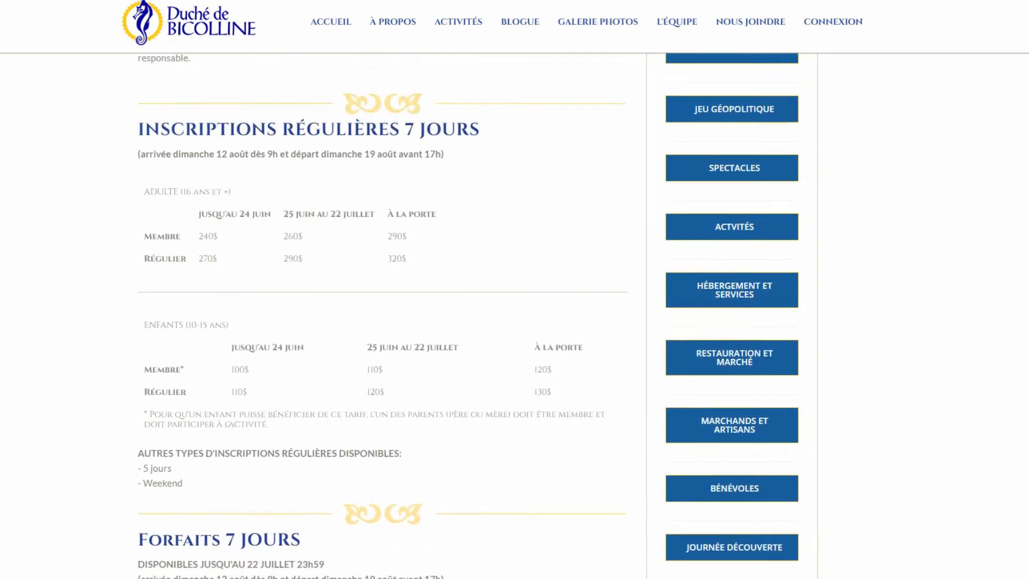
- Scroll through the Bataille de Bicolline page with its banner image and heading
scroll("down", 3)
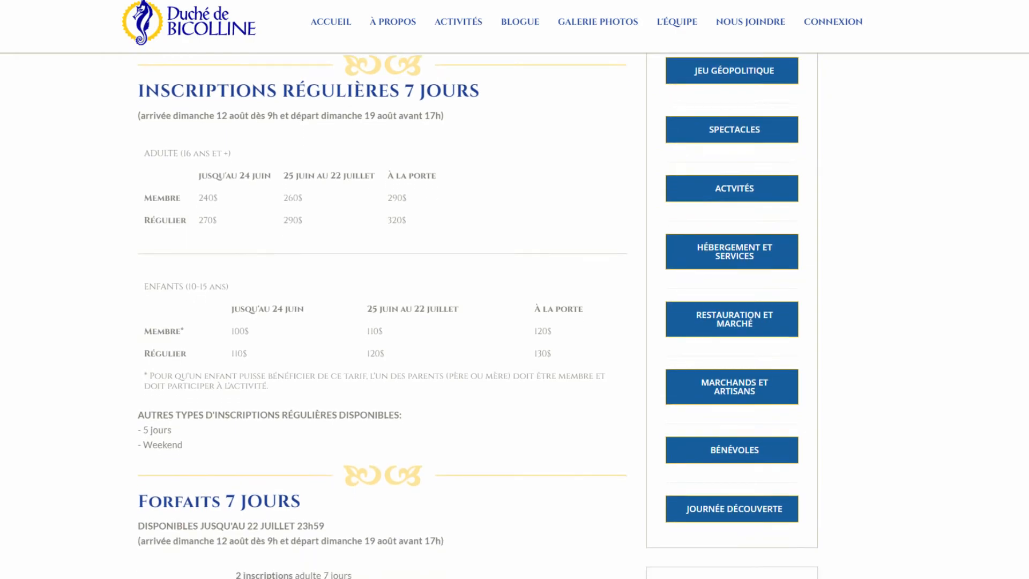
scroll("down", 3)
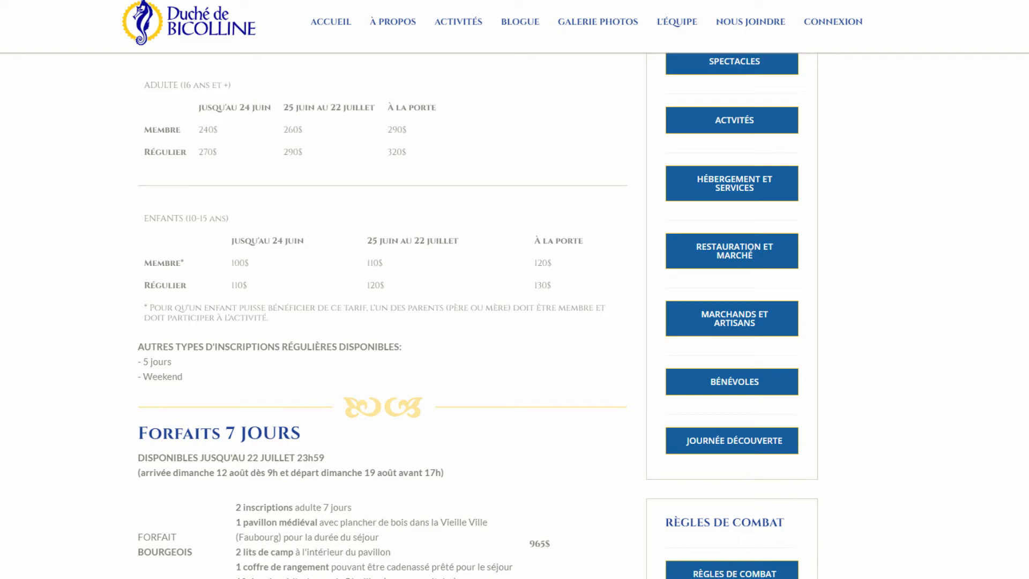
scroll("down", 3)
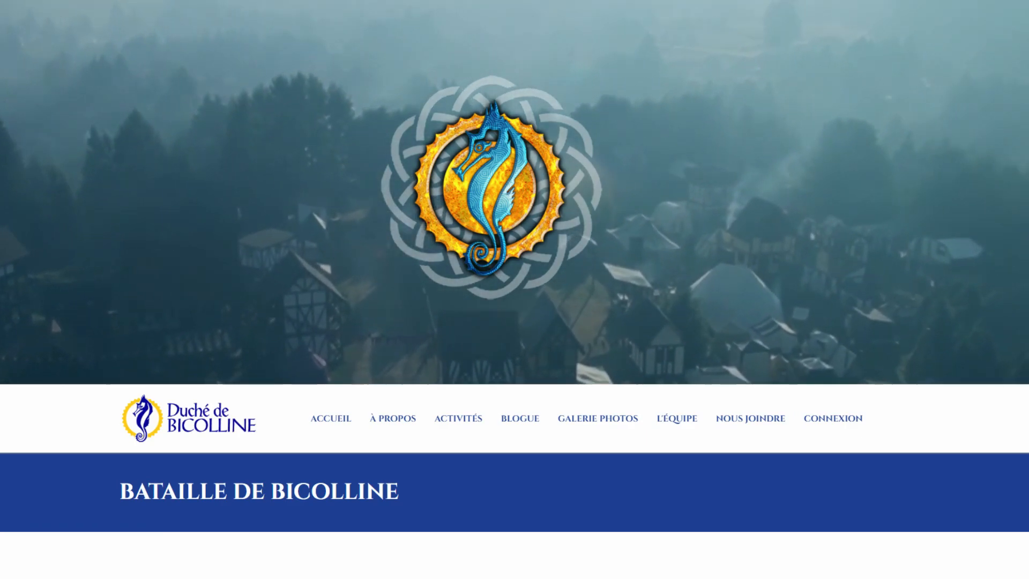
- Scroll past the 7-day Bourgeois and Noble packages to the 5-day and week-end rates
scroll("down", 3)
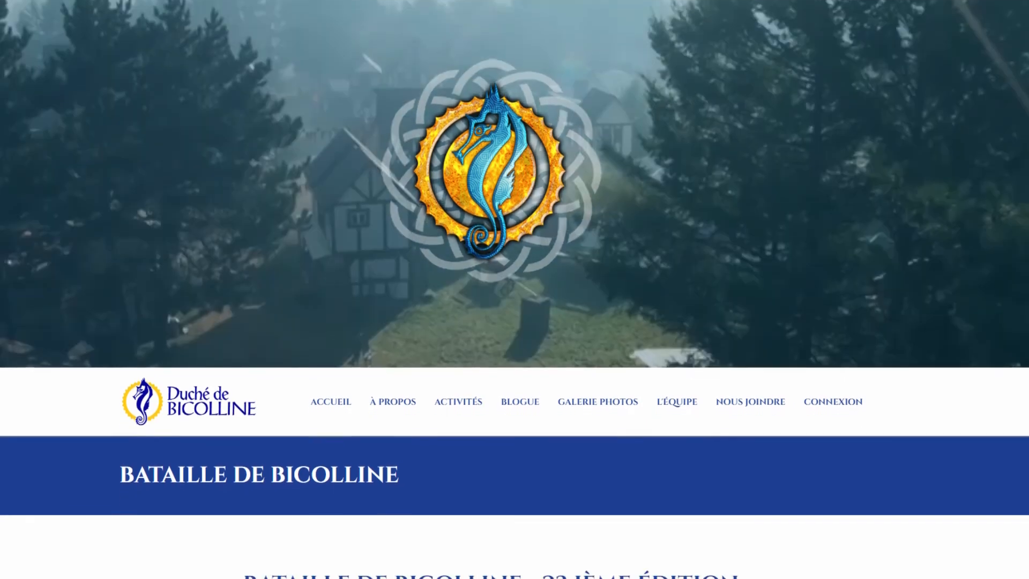
scroll("down", 3)
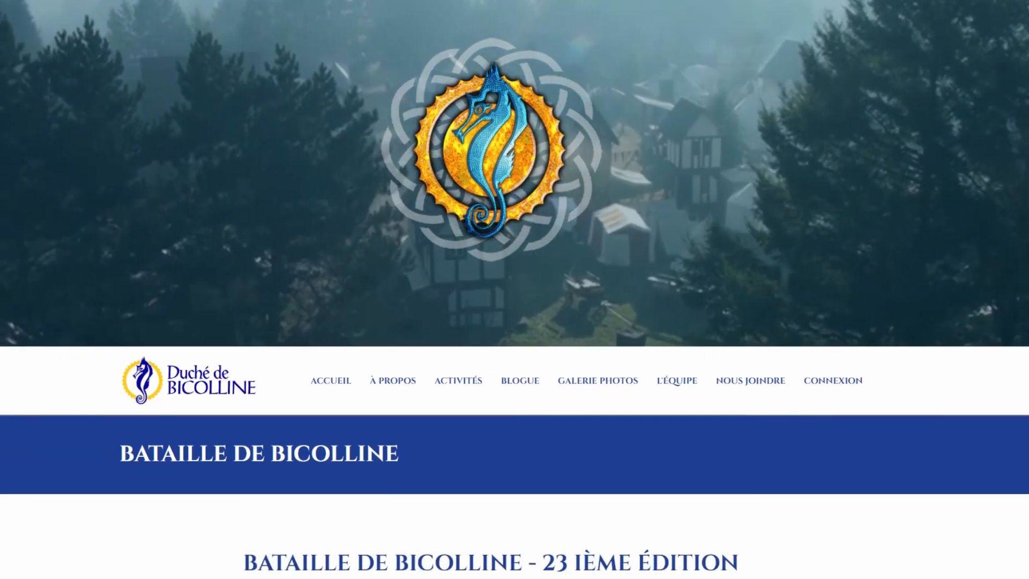
scroll("down", 3)
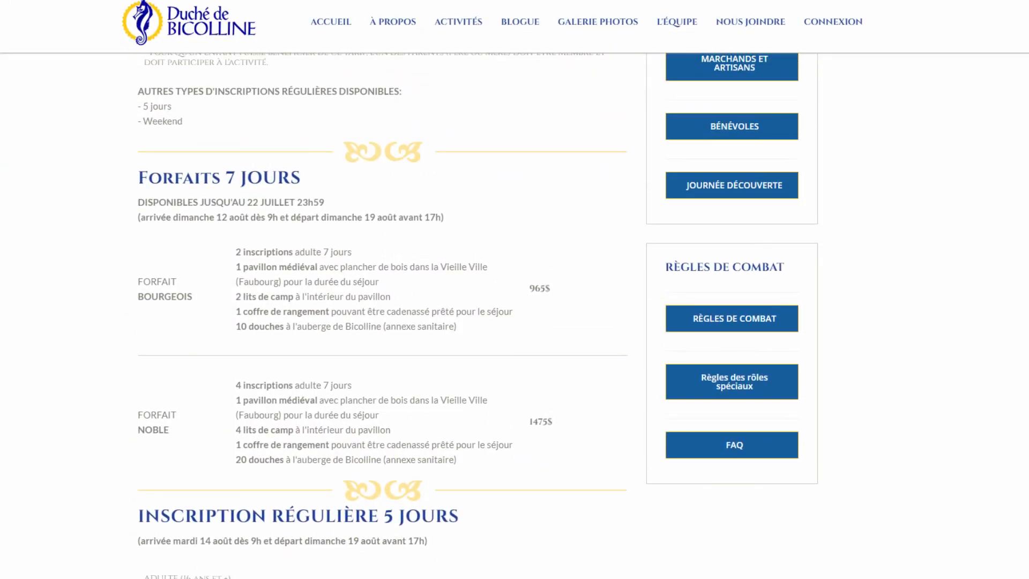
scroll("down", 3)
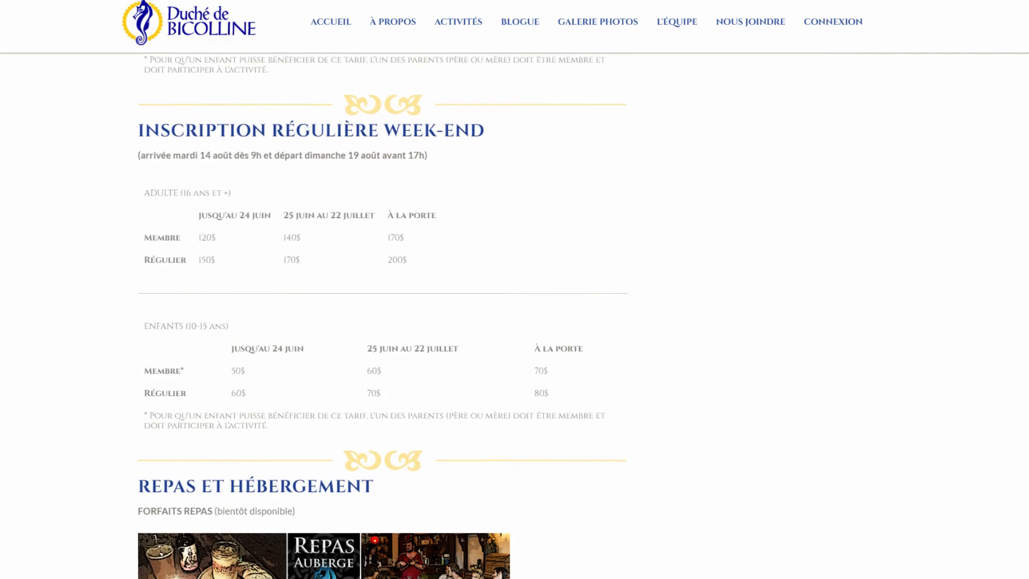
scroll("down", 3)
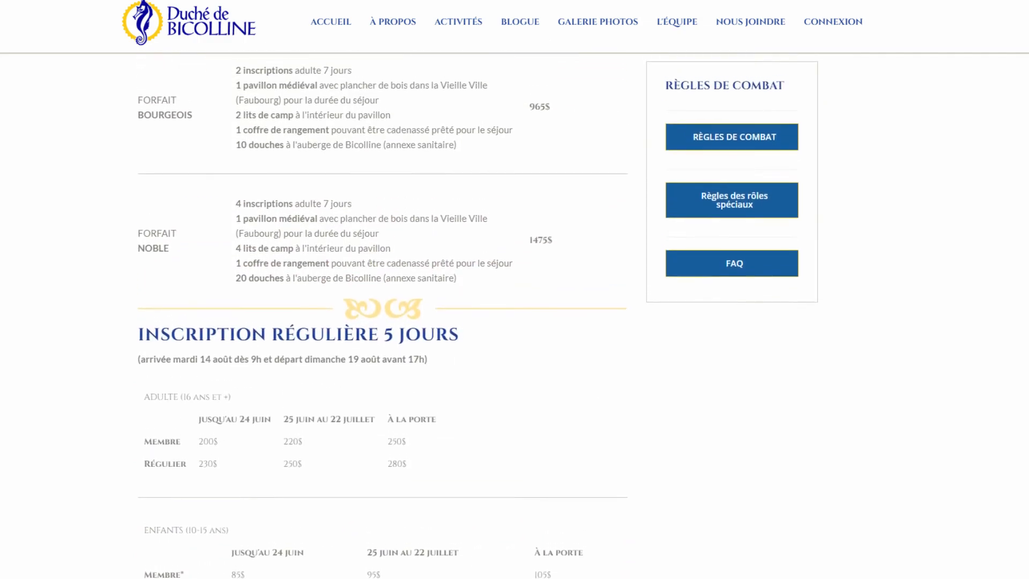